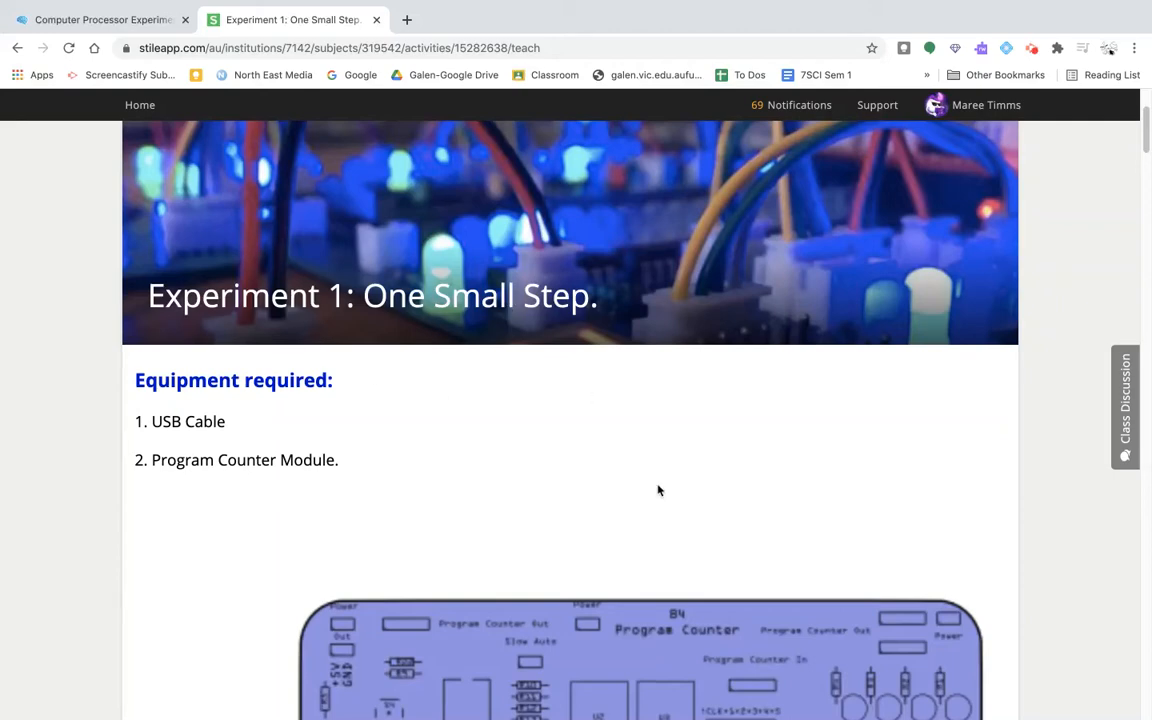
# Step: Scroll the Experiment 1 lesson past equipment, method and Questions 3–4 to the CLK explanation
pyautogui.scroll(-3)
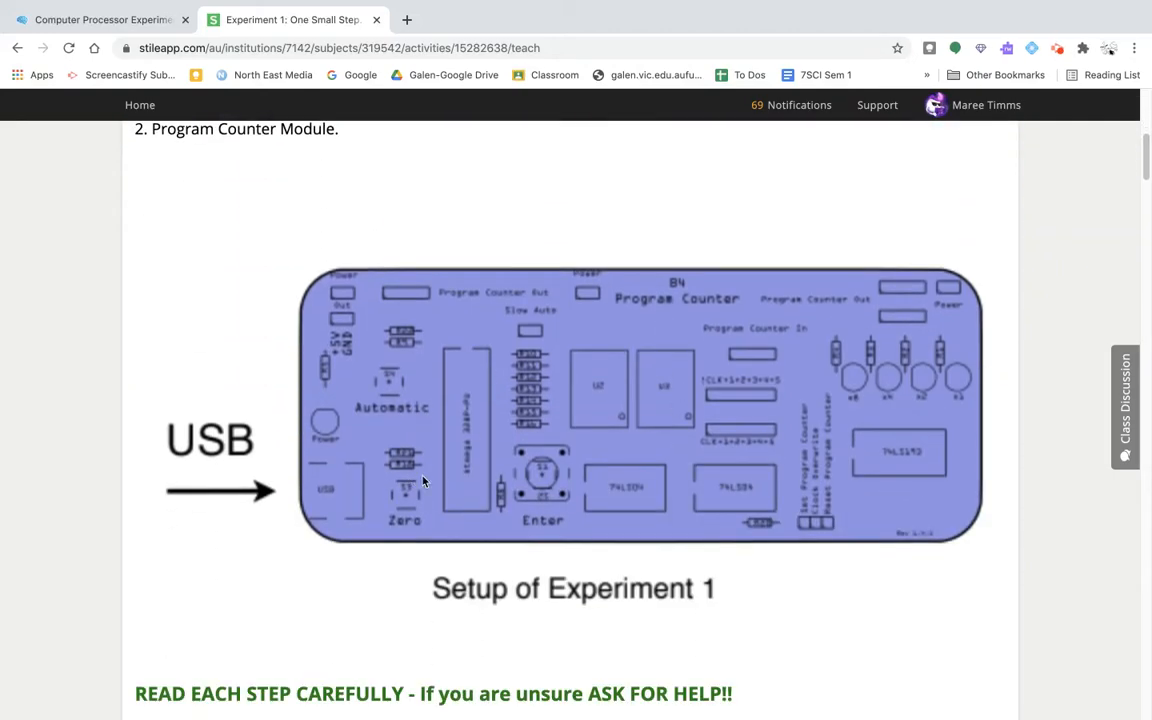
pyautogui.scroll(-3)
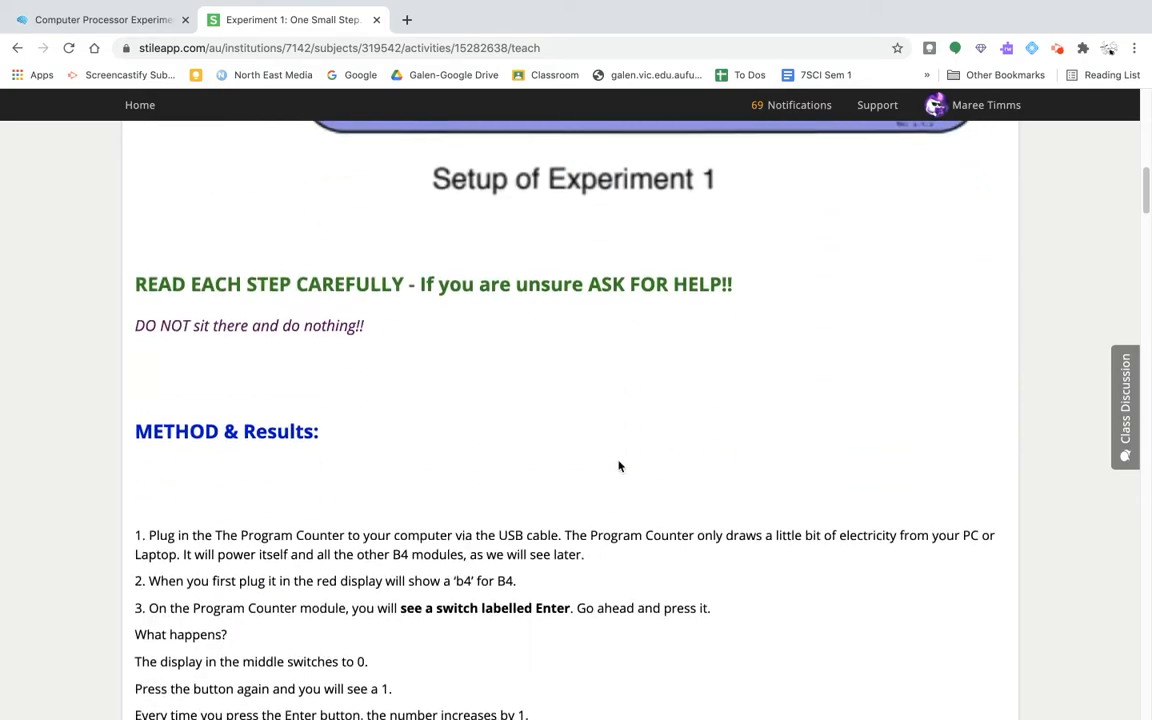
pyautogui.scroll(-3)
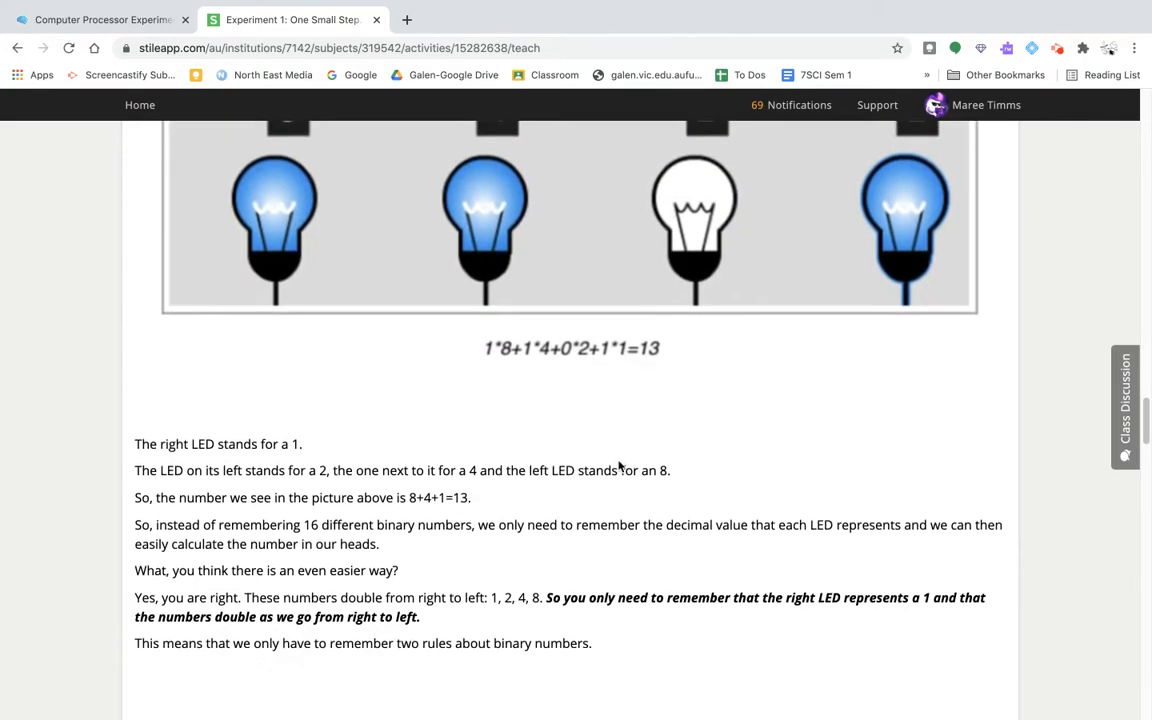
pyautogui.scroll(-3)
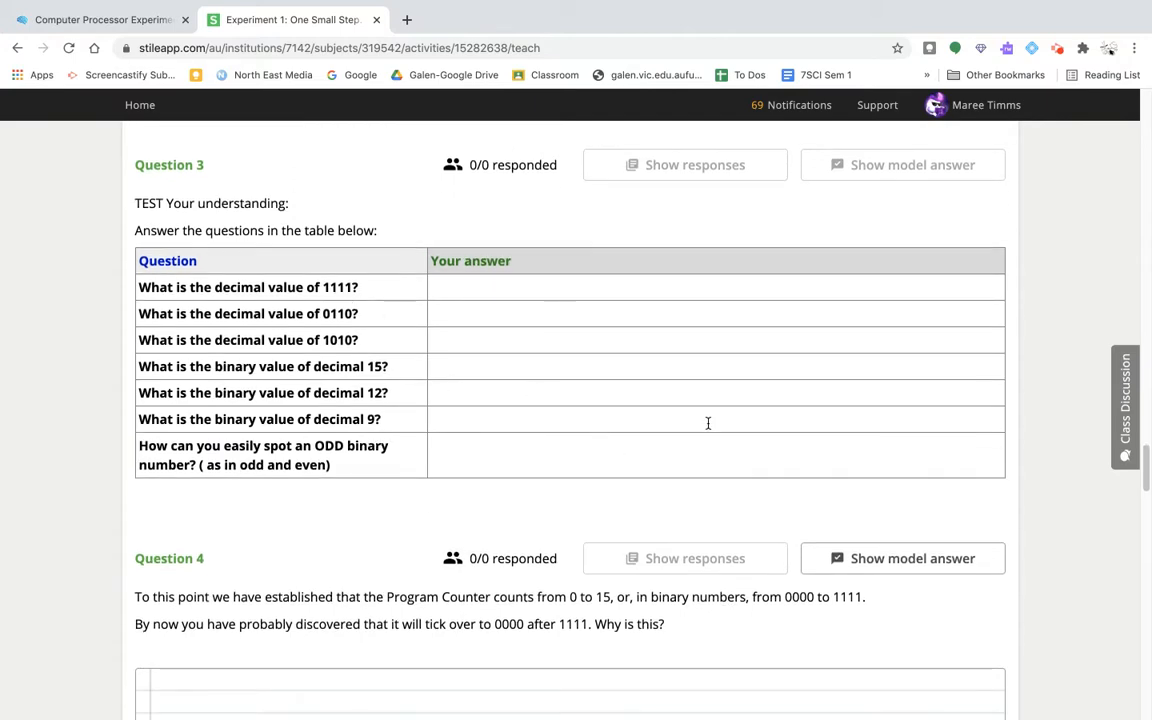
pyautogui.scroll(-3)
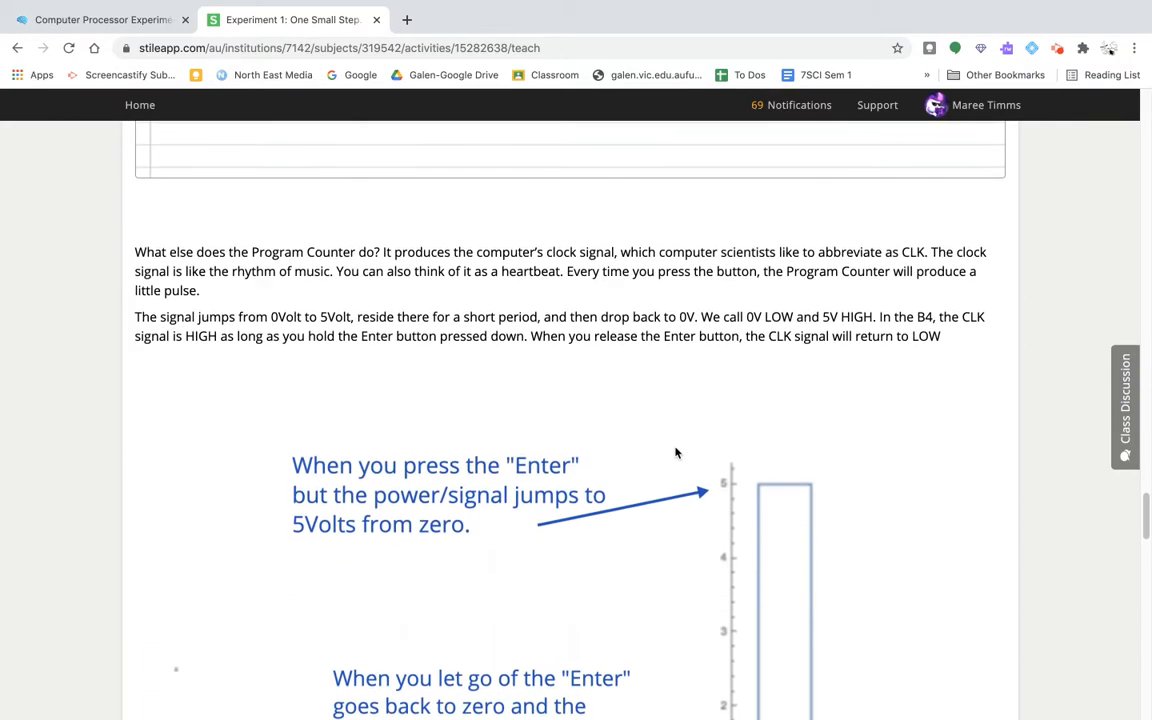
pyautogui.scroll(3)
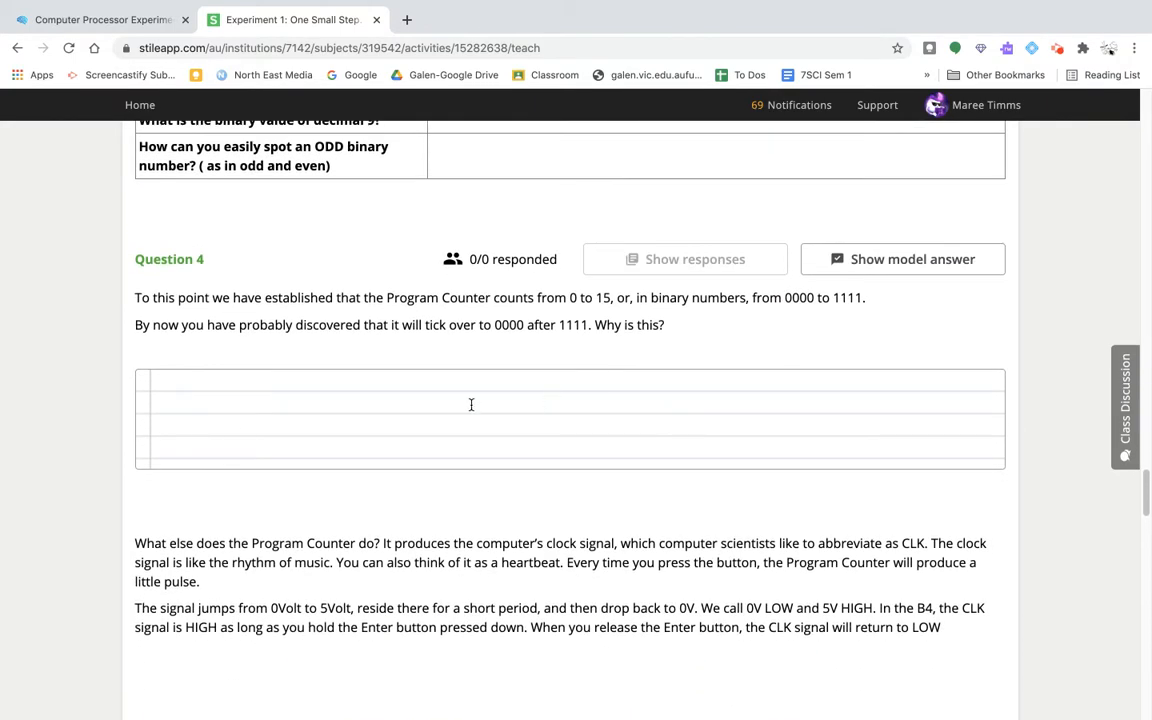
pyautogui.scroll(-3)
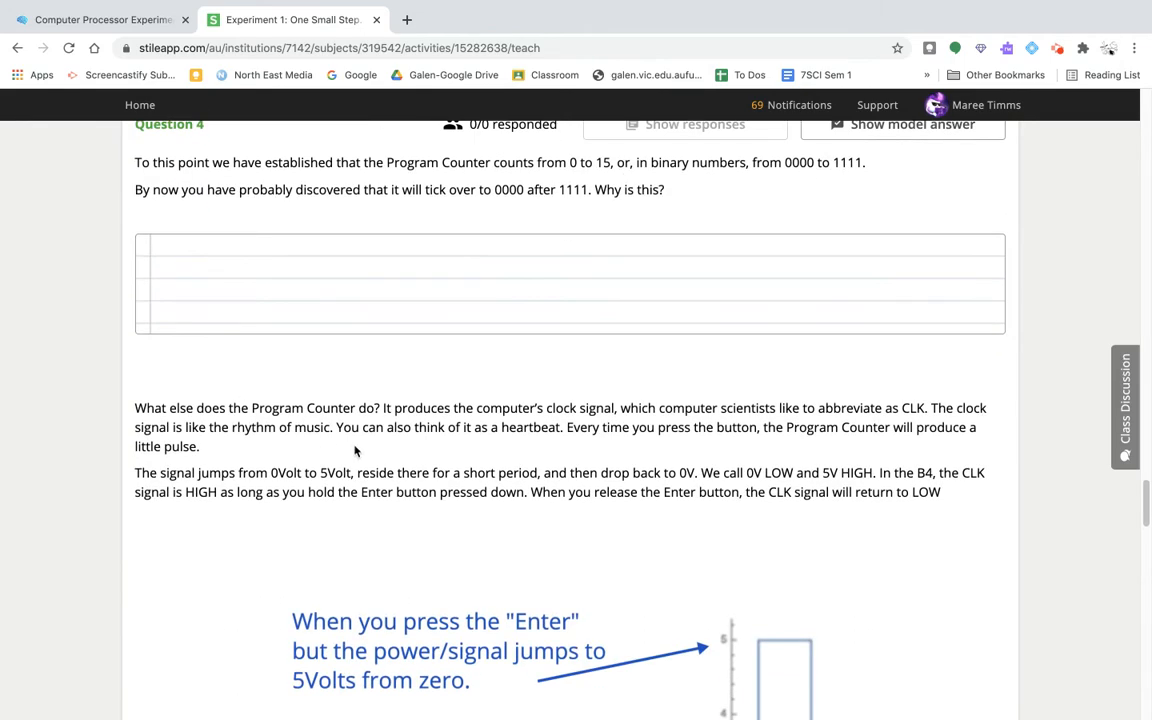
pyautogui.scroll(-3)
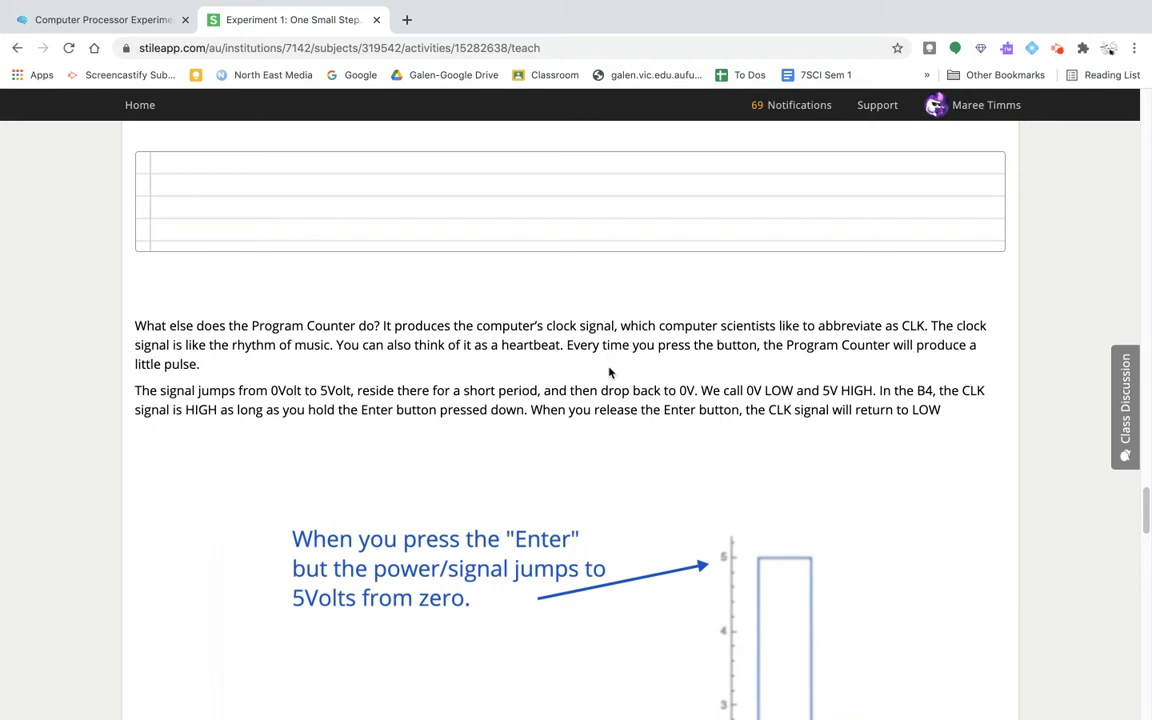
# Step: Scroll through the CLK signal graph showing the pulse rising to 5 volts and the !CLK paragraph
pyautogui.scroll(-3)
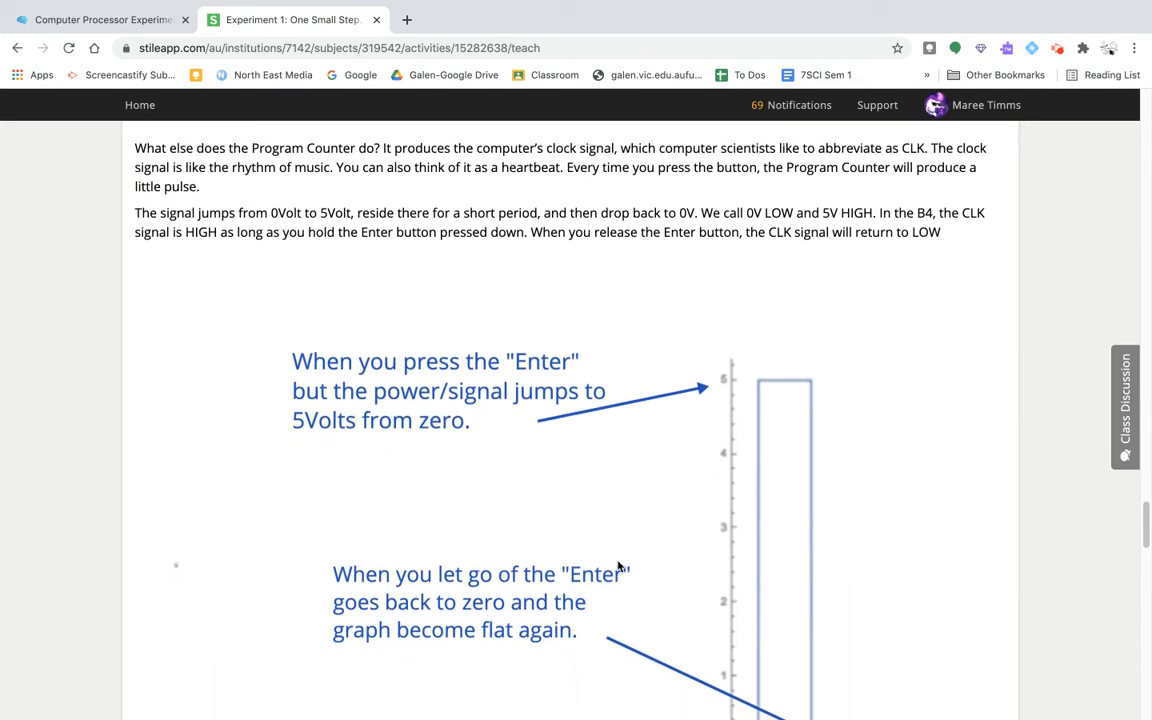
pyautogui.scroll(-3)
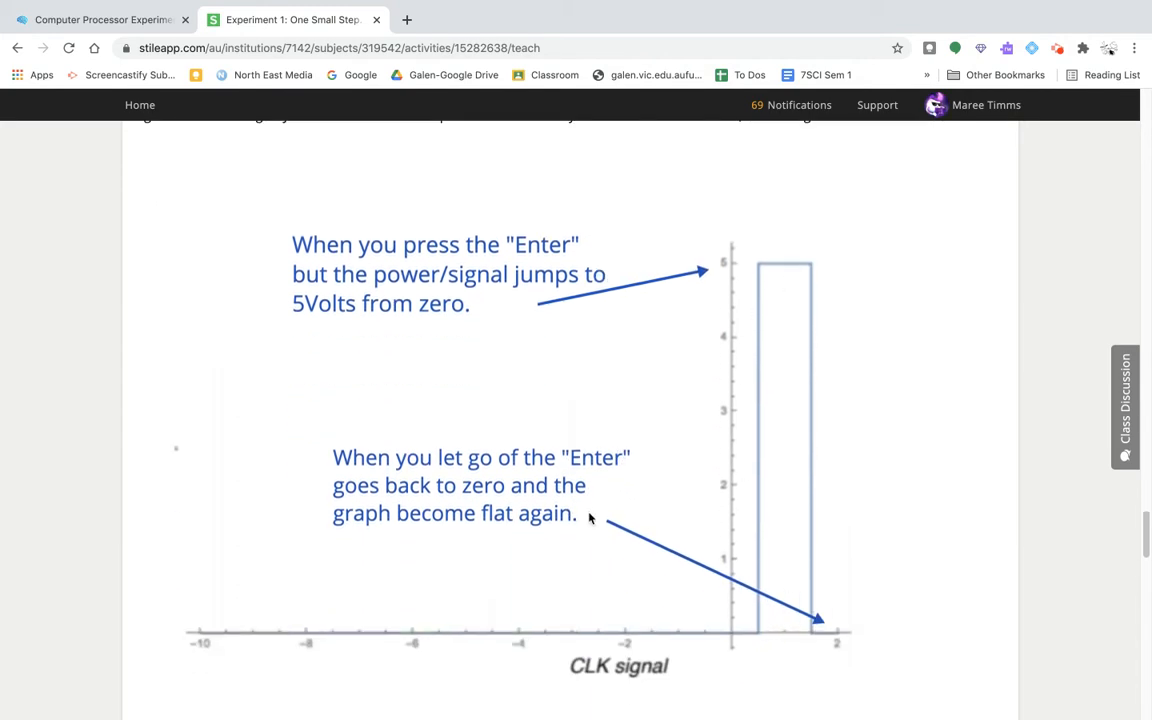
pyautogui.moveTo(570, 569)
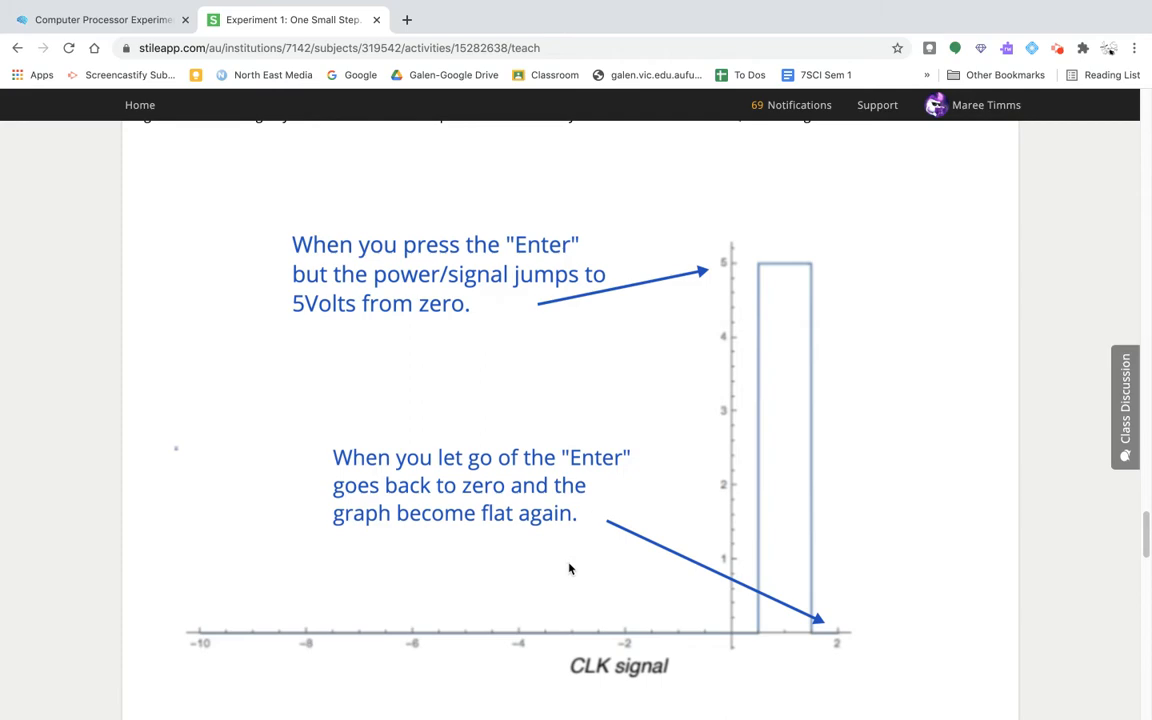
pyautogui.scroll(-3)
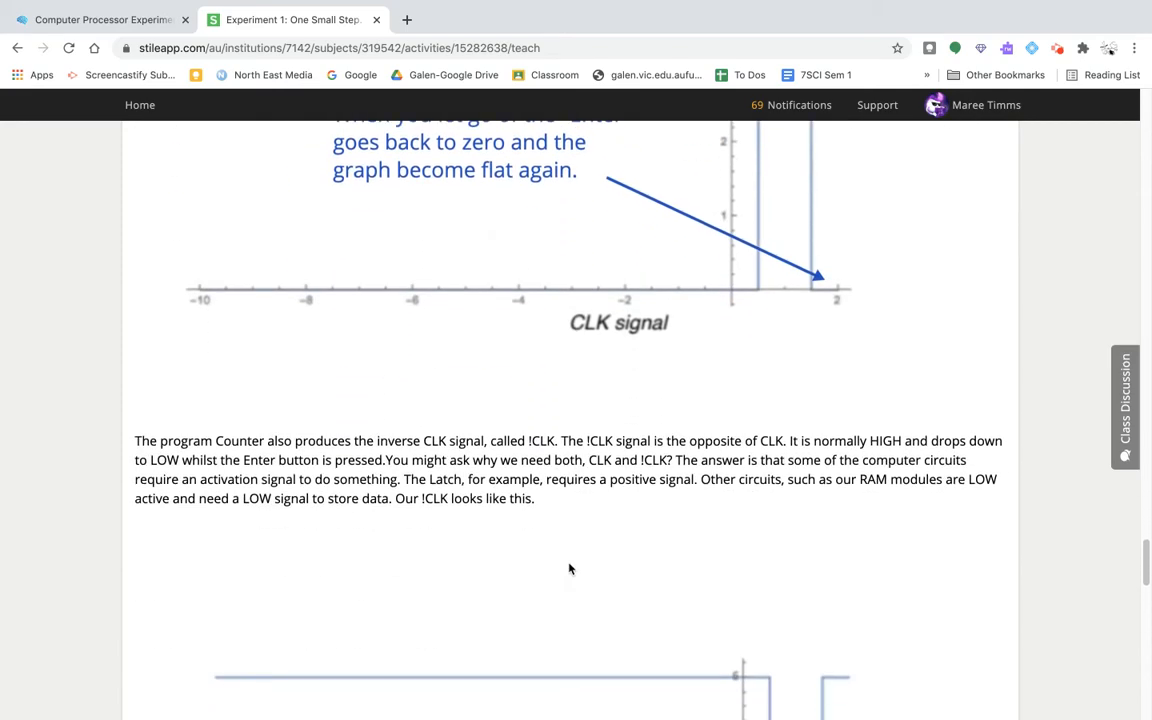
pyautogui.scroll(-3)
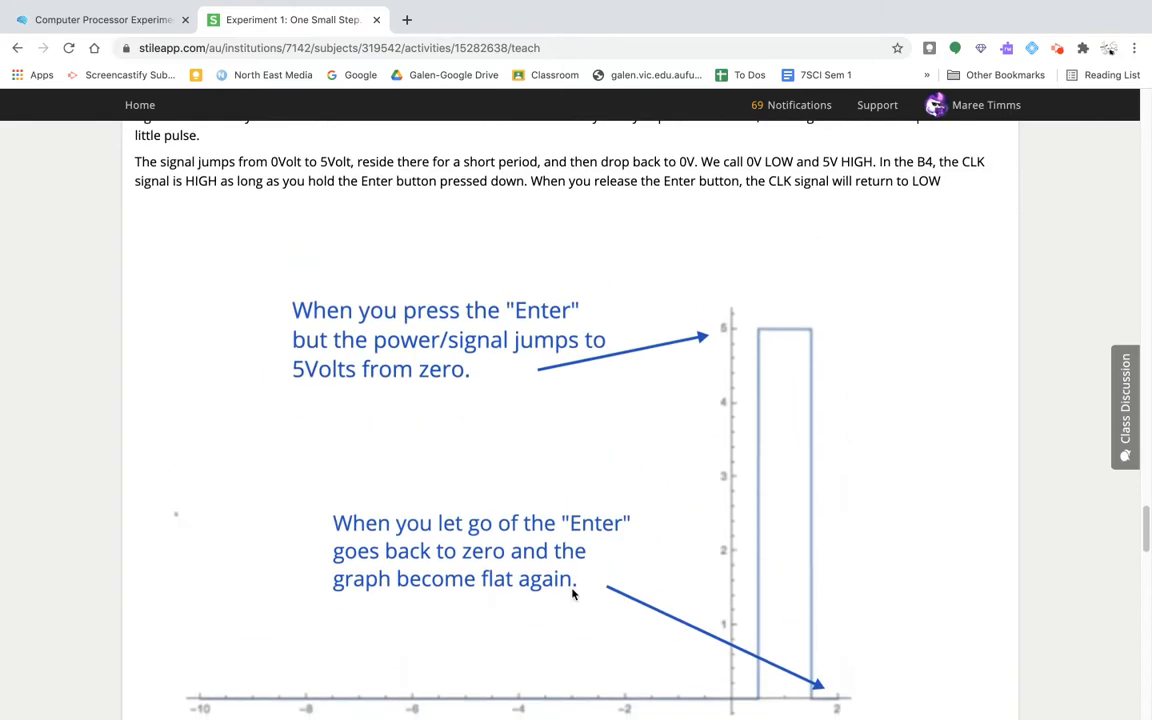
pyautogui.moveTo(100, 19)
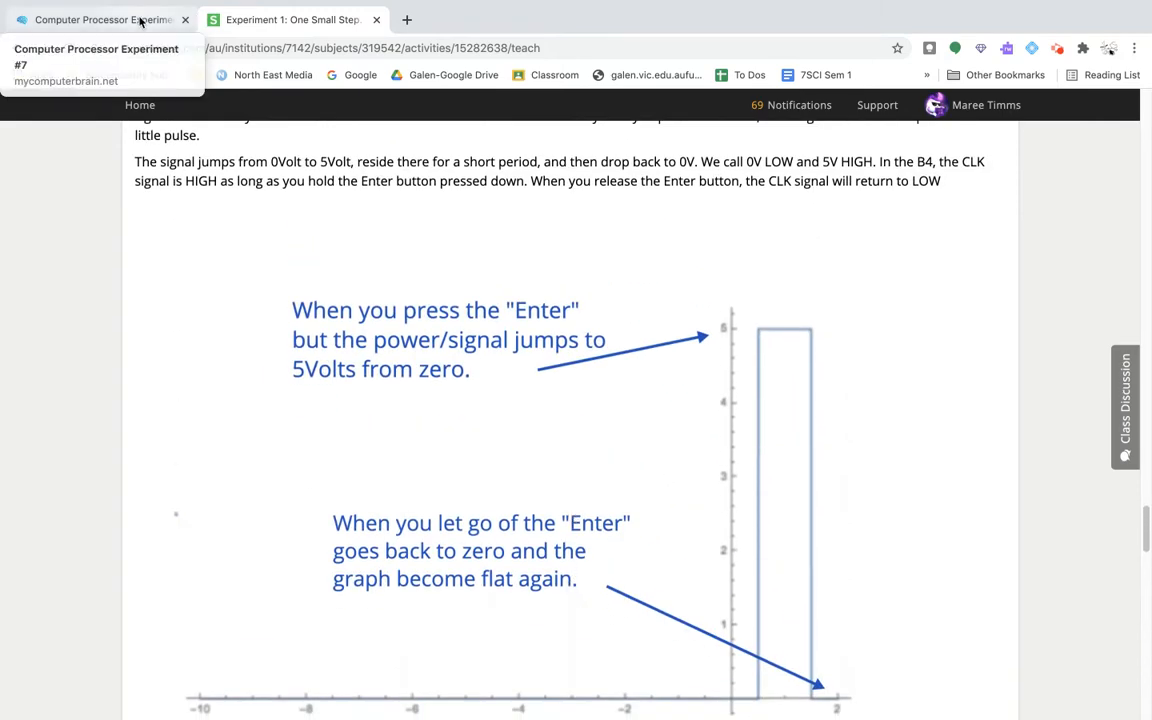
# Step: Switch to the mycomputerbrain.net simulator and send one clock pulse to the Program Counter
pyautogui.click(97, 19)
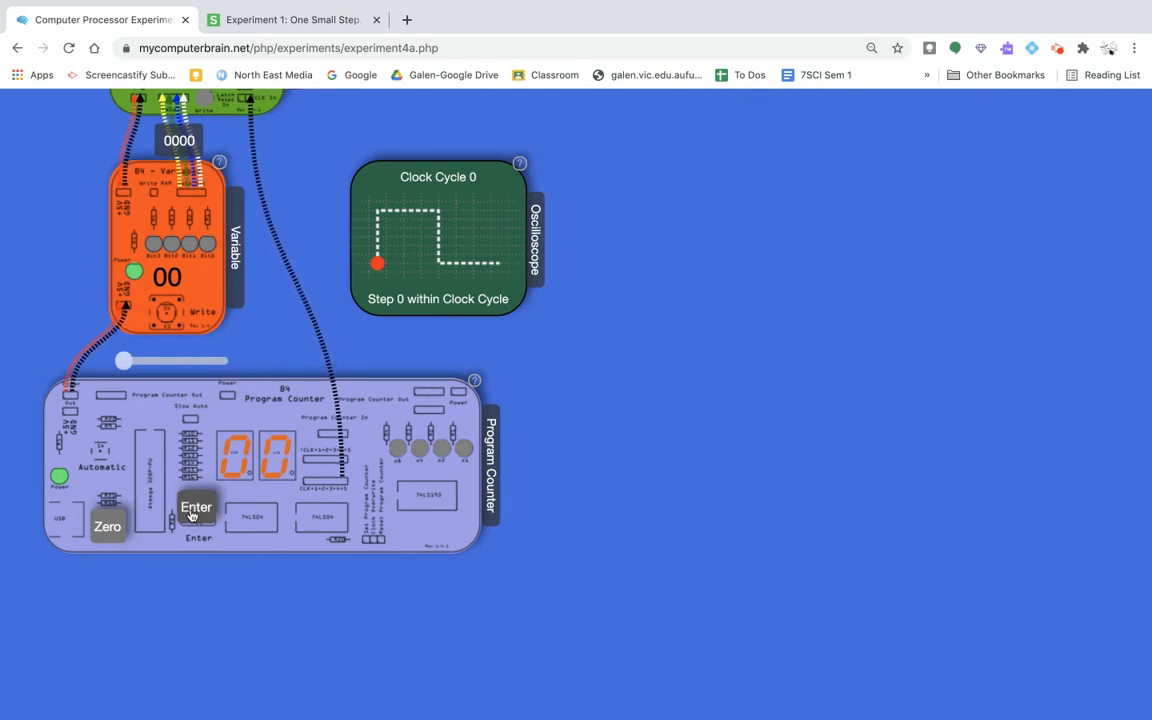
pyautogui.click(196, 507)
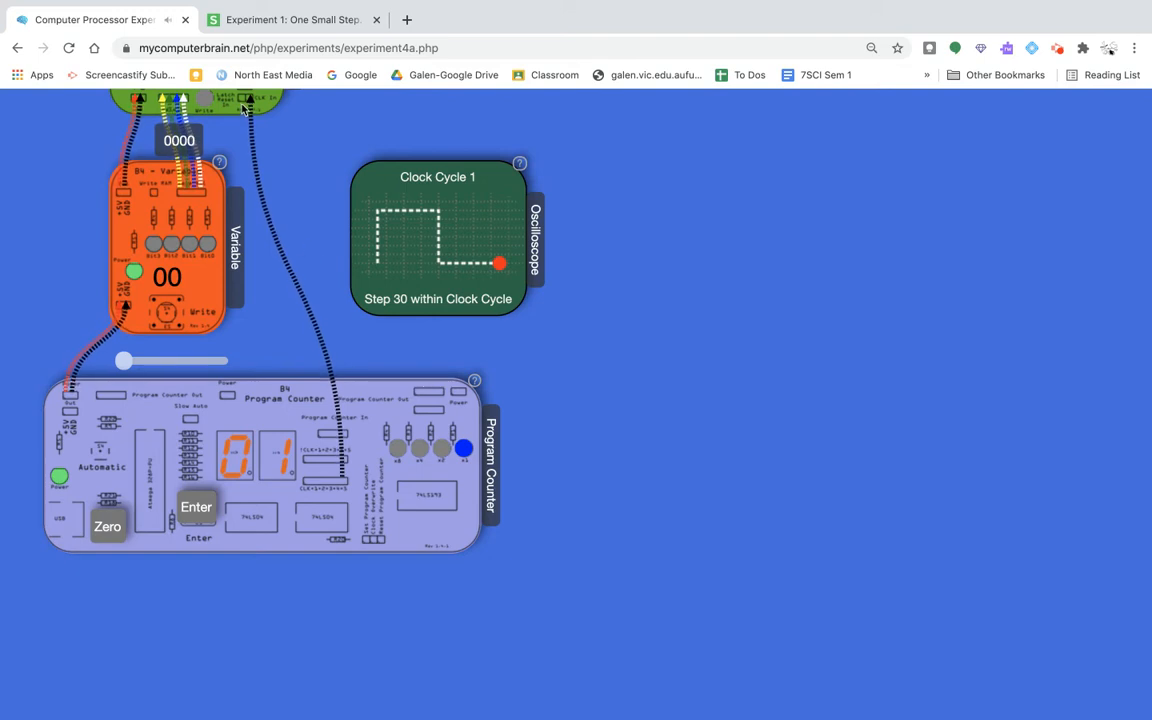
pyautogui.moveTo(405, 258)
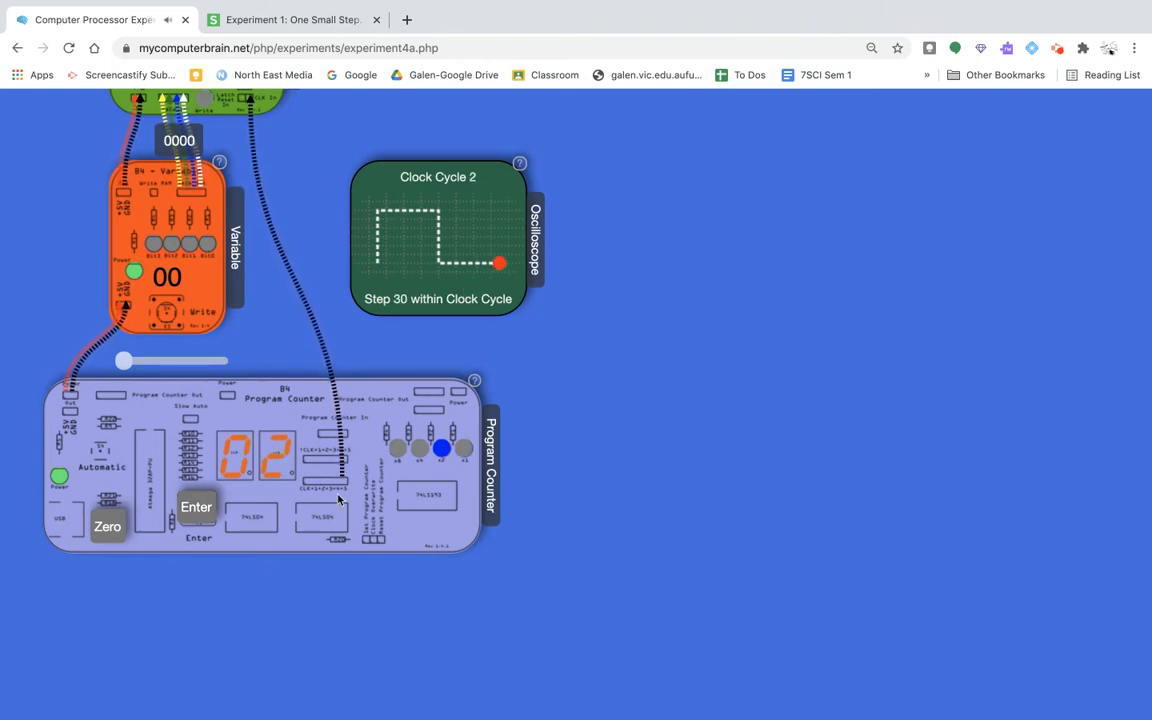
pyautogui.moveTo(225, 140)
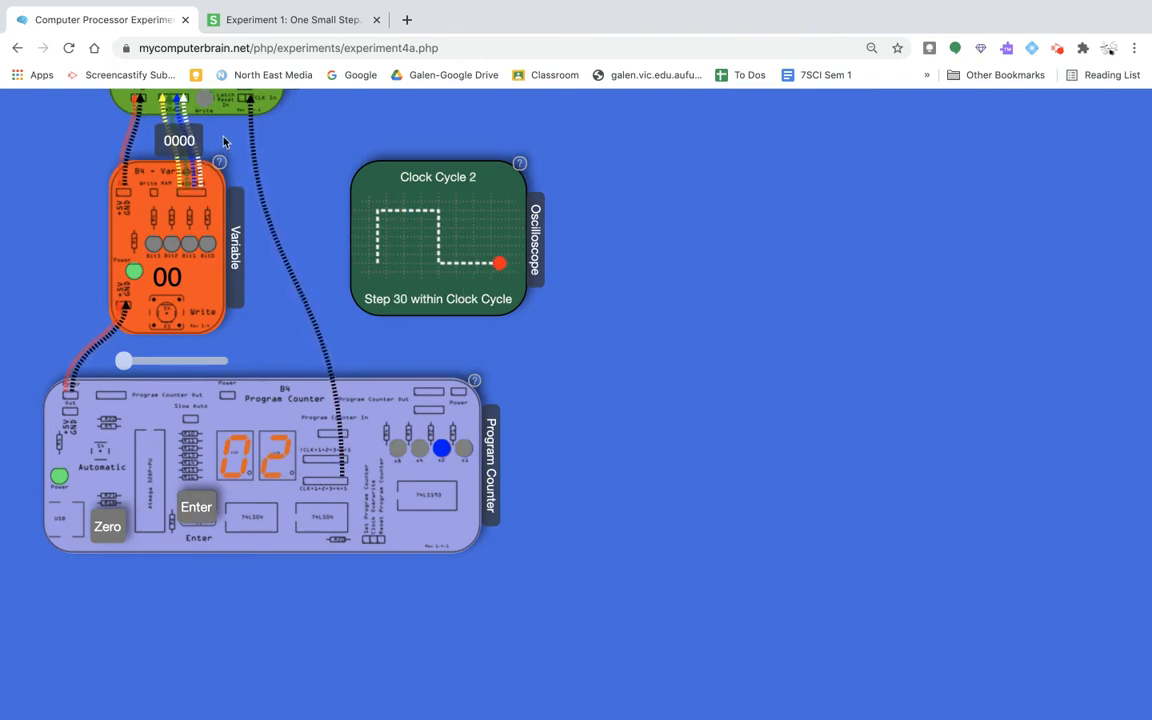
pyautogui.moveTo(264, 108)
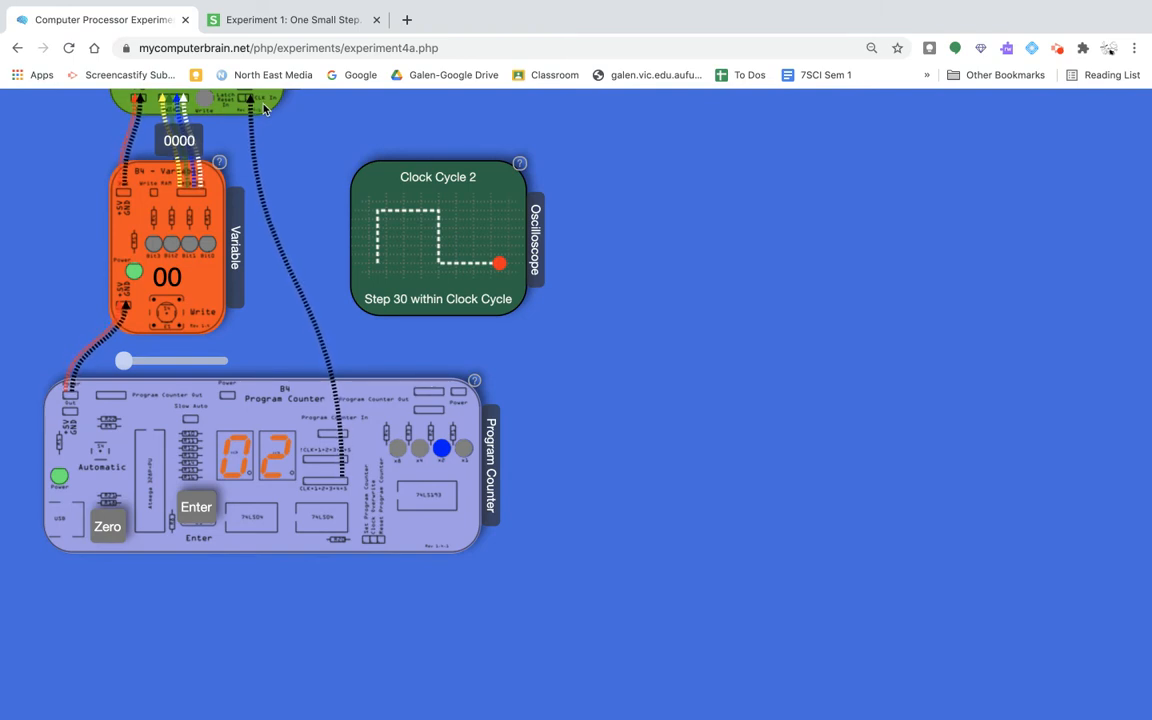
pyautogui.moveTo(152, 208)
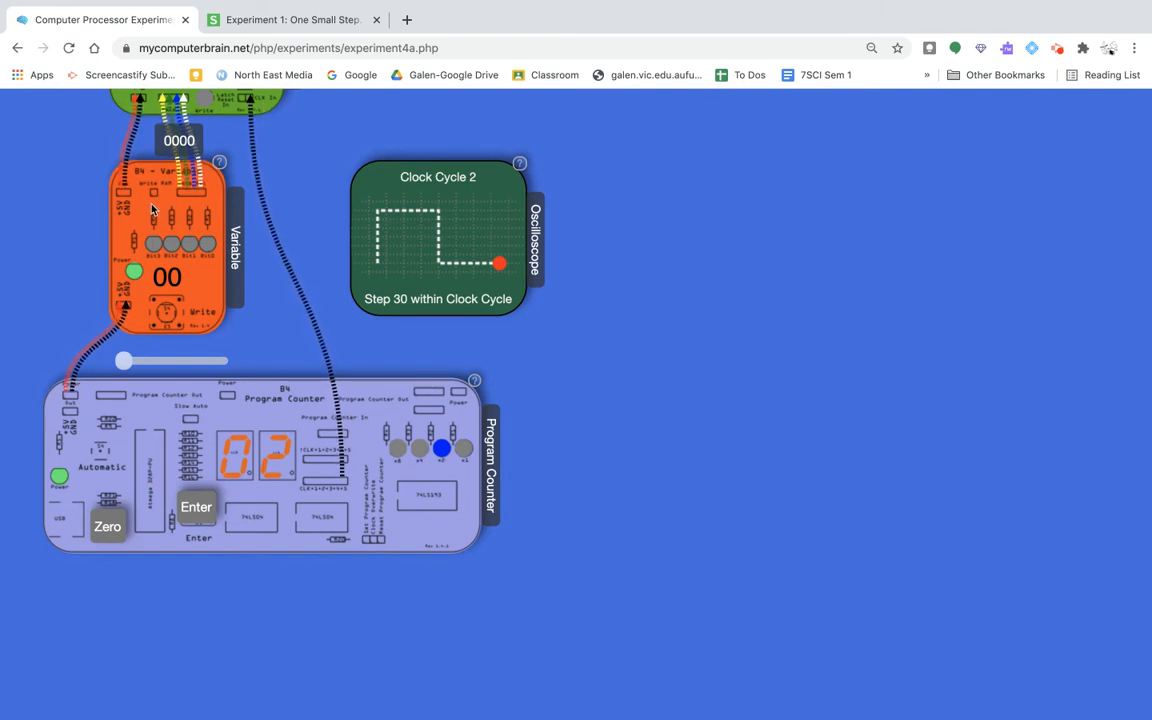
pyautogui.moveTo(118, 314)
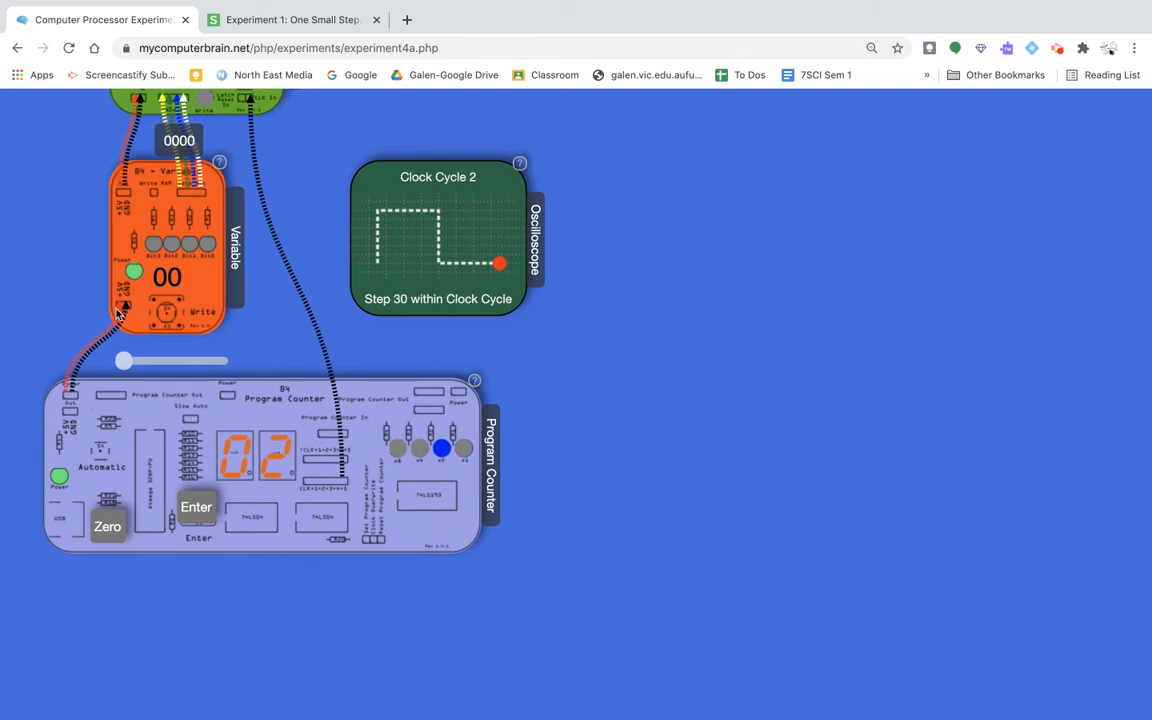
pyautogui.moveTo(370, 428)
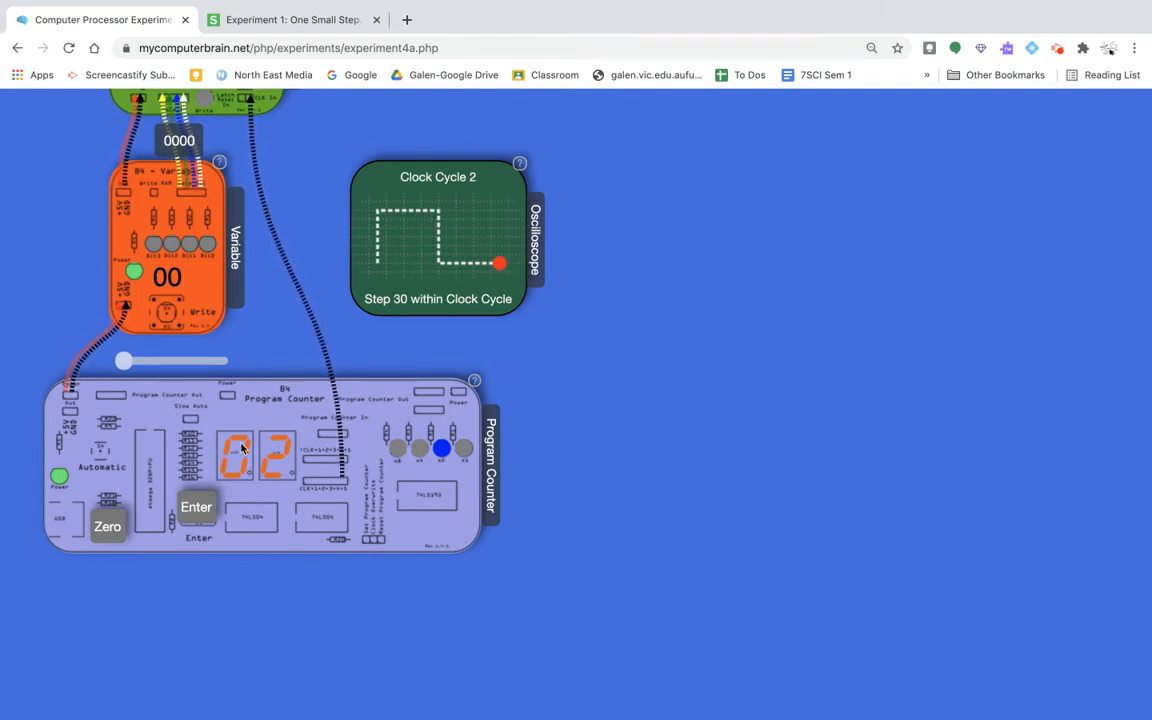
# Step: Pulse the Program Counter clock four times to count from 02 to 06, then return to Stile
pyautogui.click(197, 507)
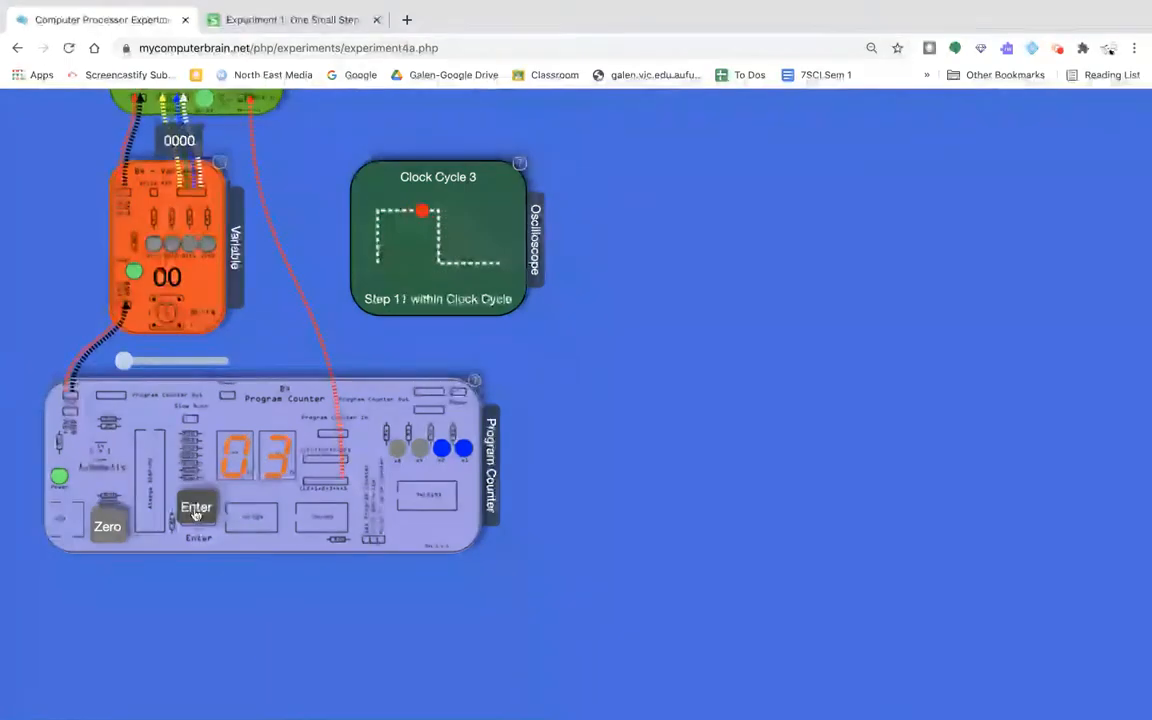
pyautogui.click(196, 512)
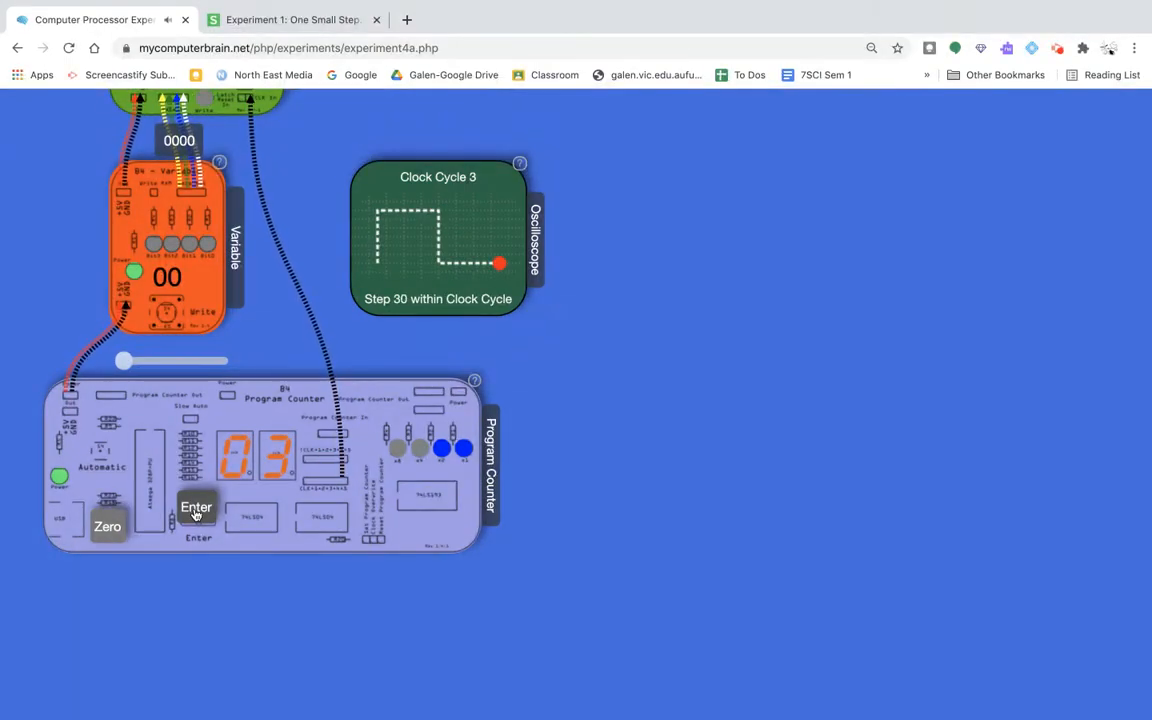
pyautogui.click(196, 508)
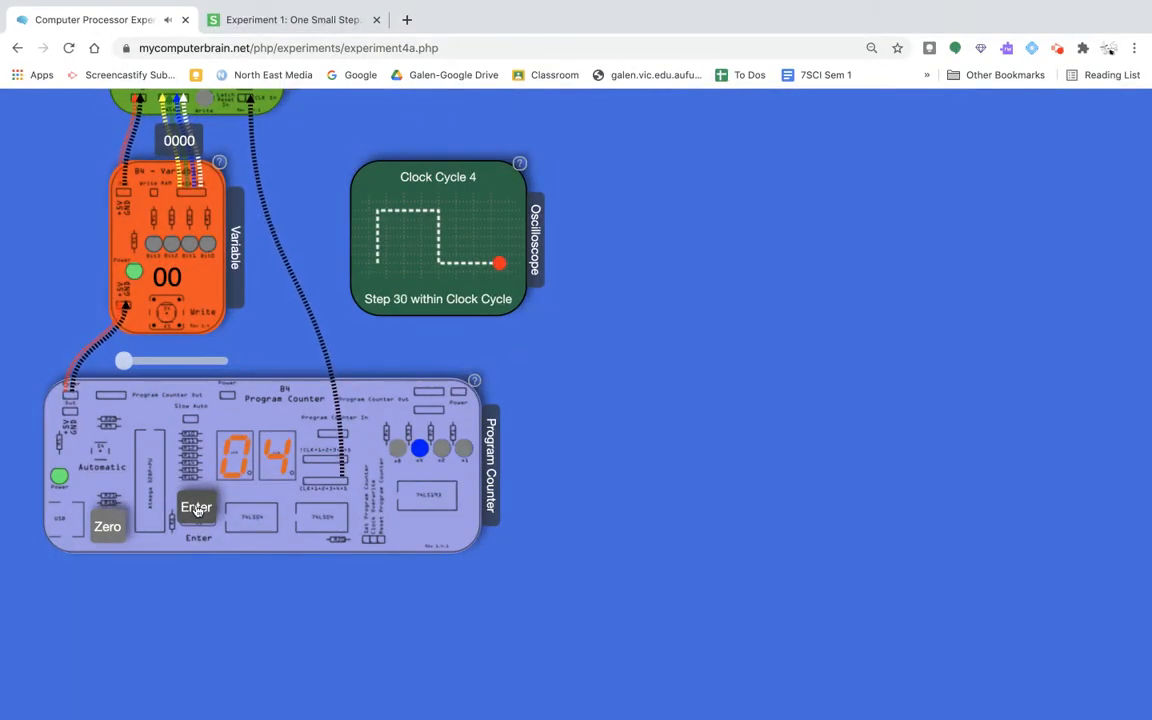
pyautogui.click(197, 512)
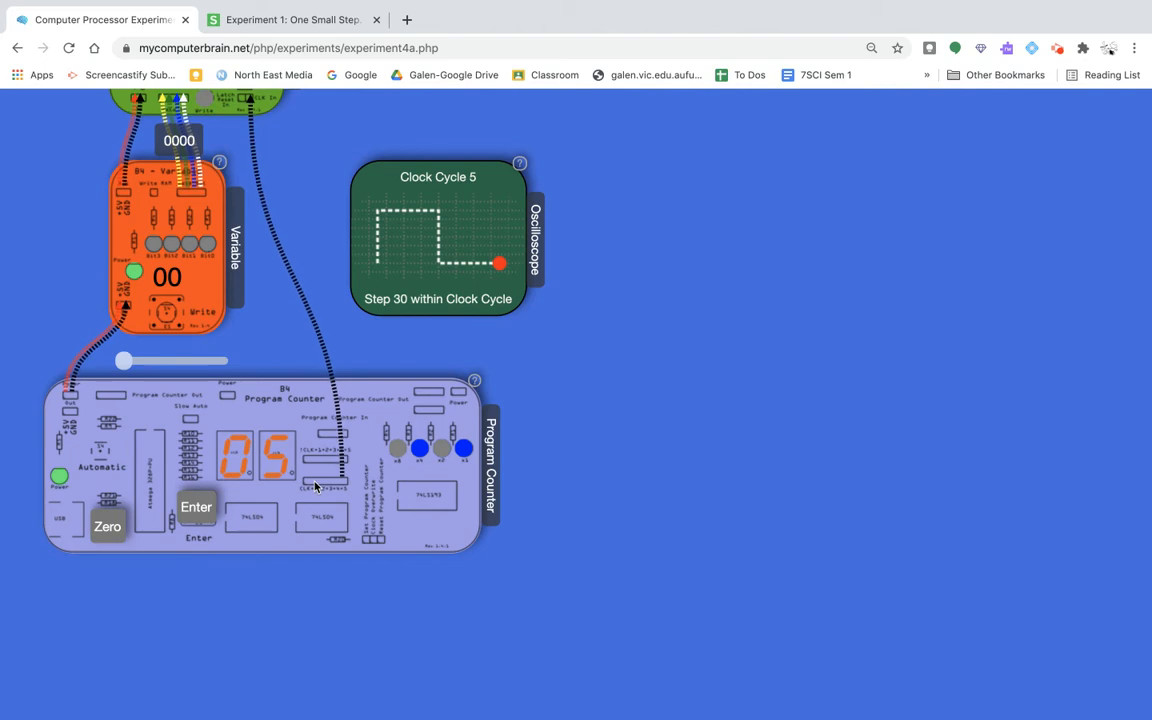
pyautogui.moveTo(245, 527)
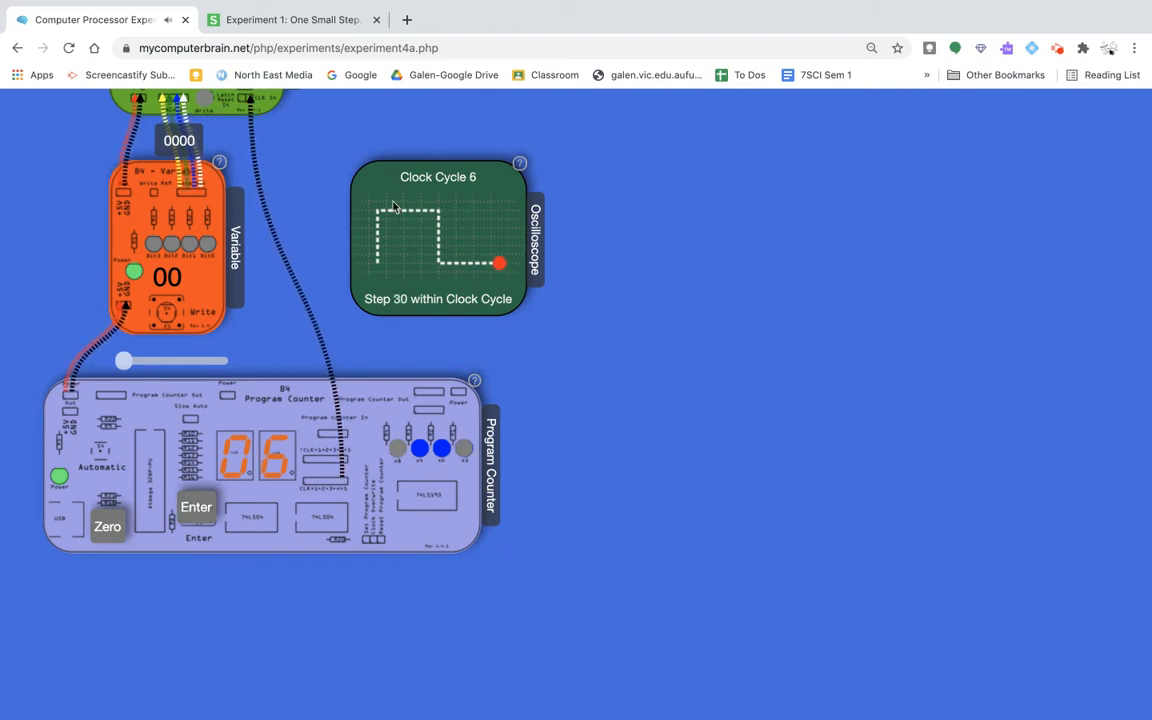
pyautogui.moveTo(600, 310)
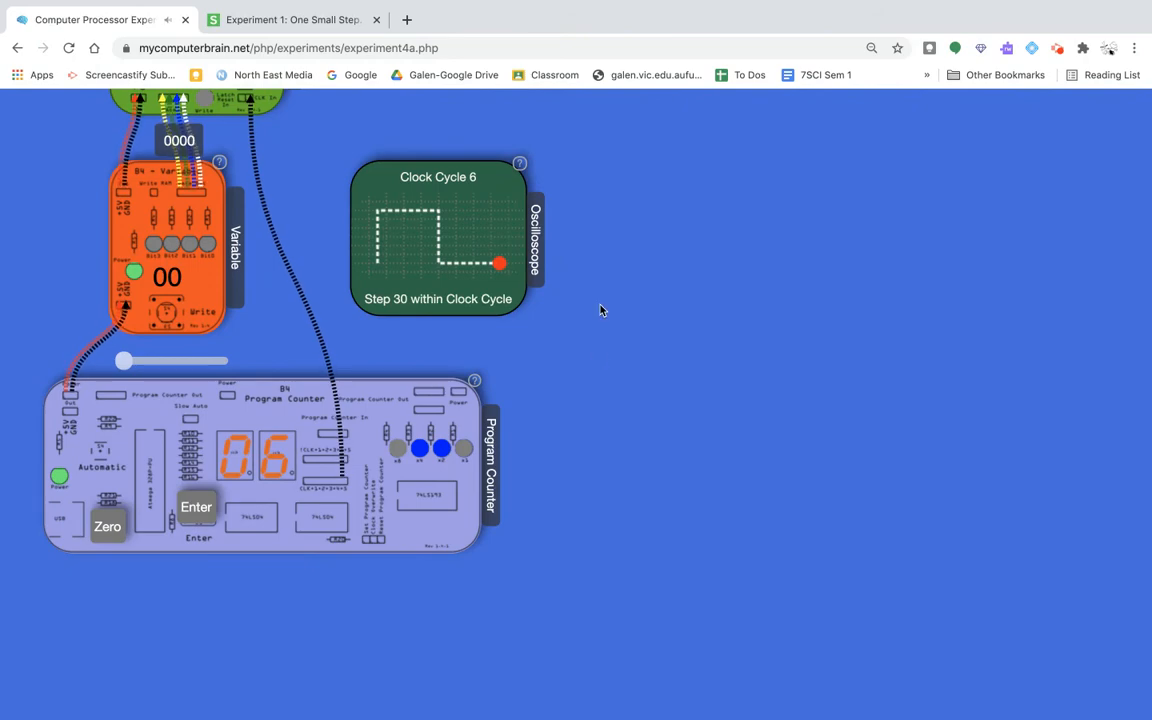
pyautogui.click(290, 19)
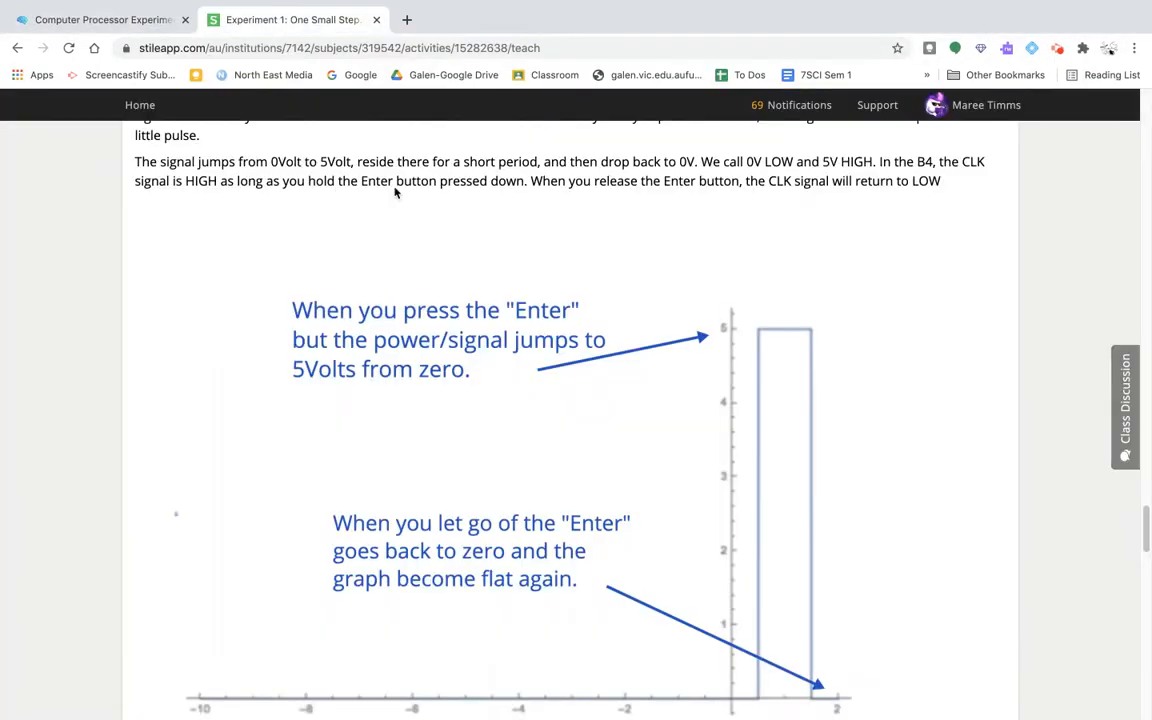
# Step: Scroll past the inverse !CLK graph to the B4 Program Counter labelling photo
pyautogui.scroll(-3)
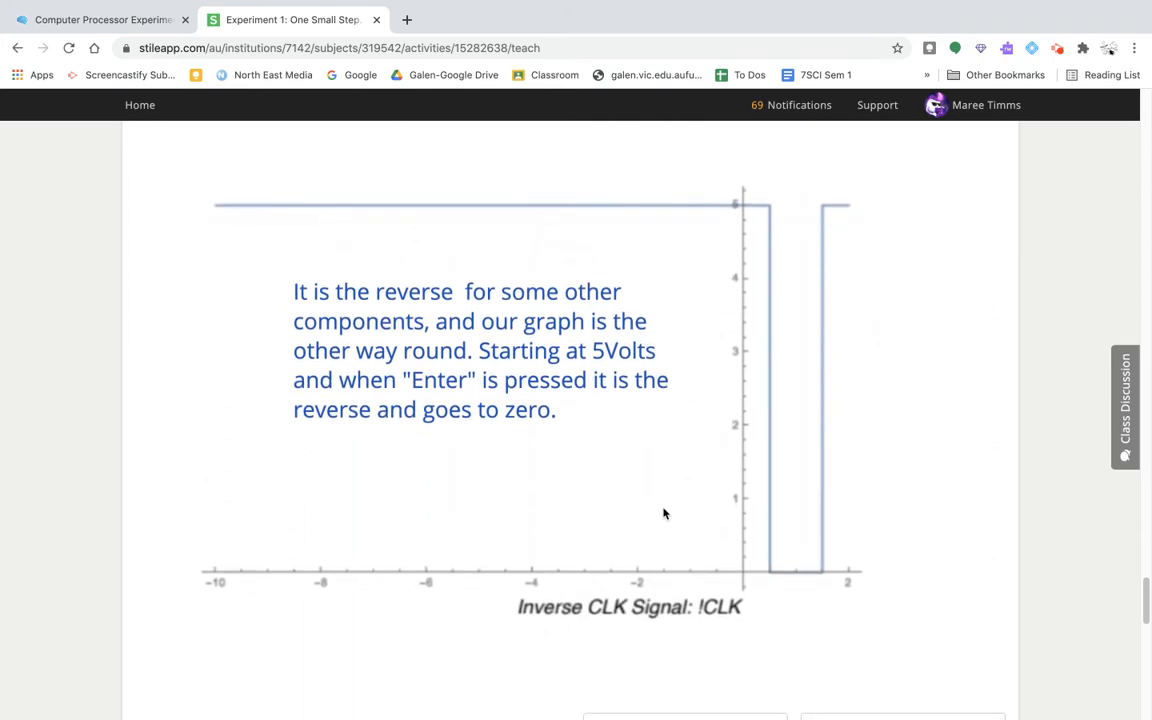
pyautogui.scroll(-3)
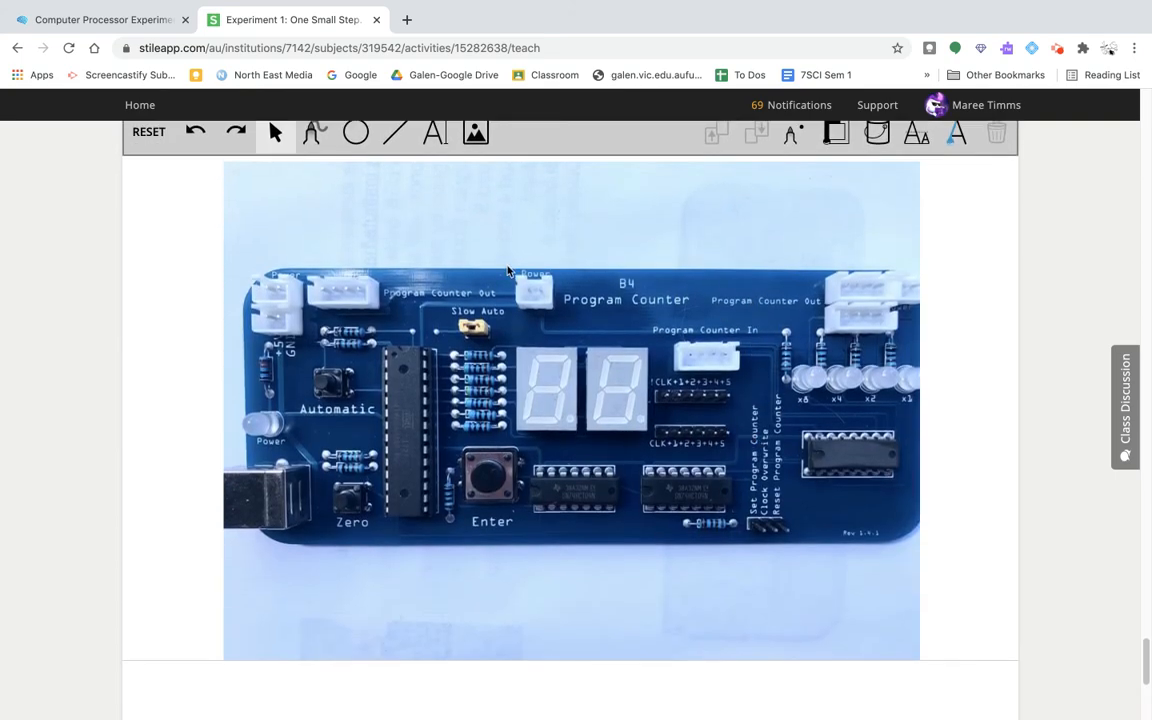
pyautogui.moveTo(973, 344)
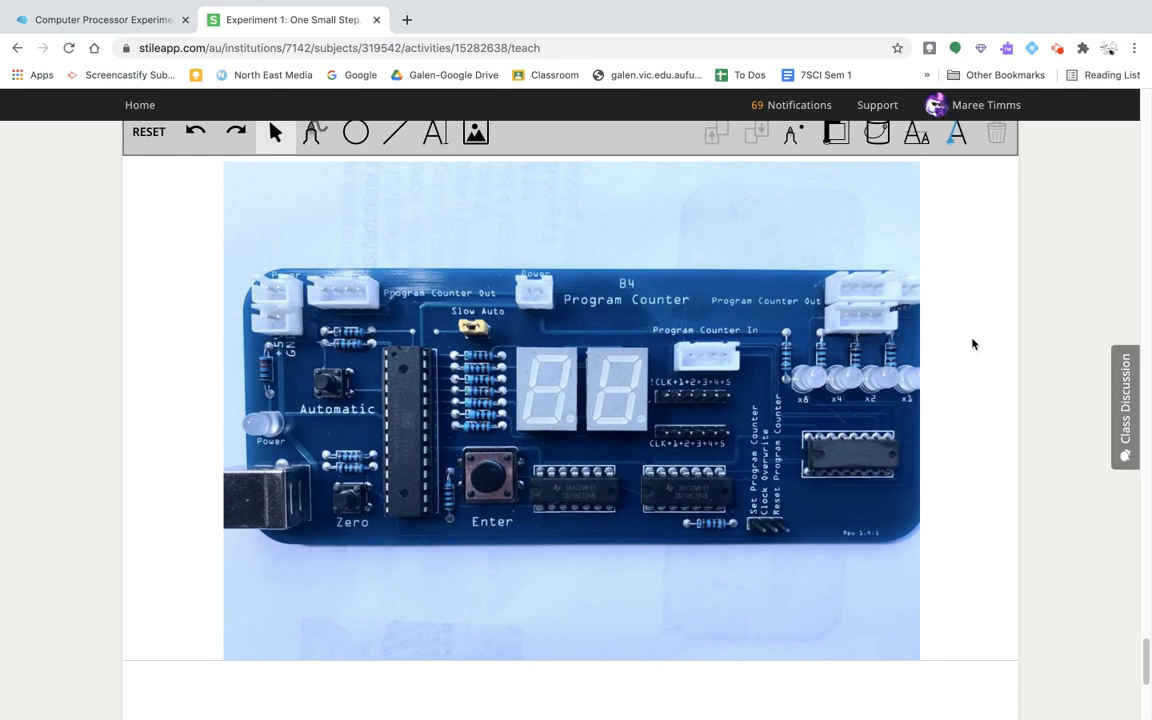